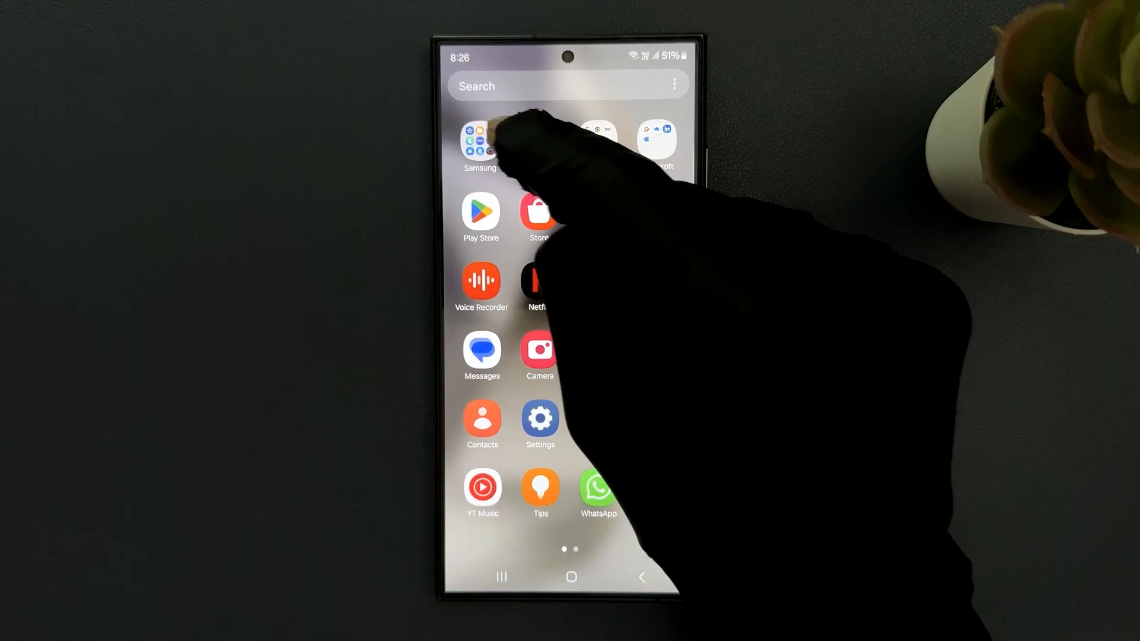
- Launch My Files from the Samsung folder on the home screen
click(480, 138)
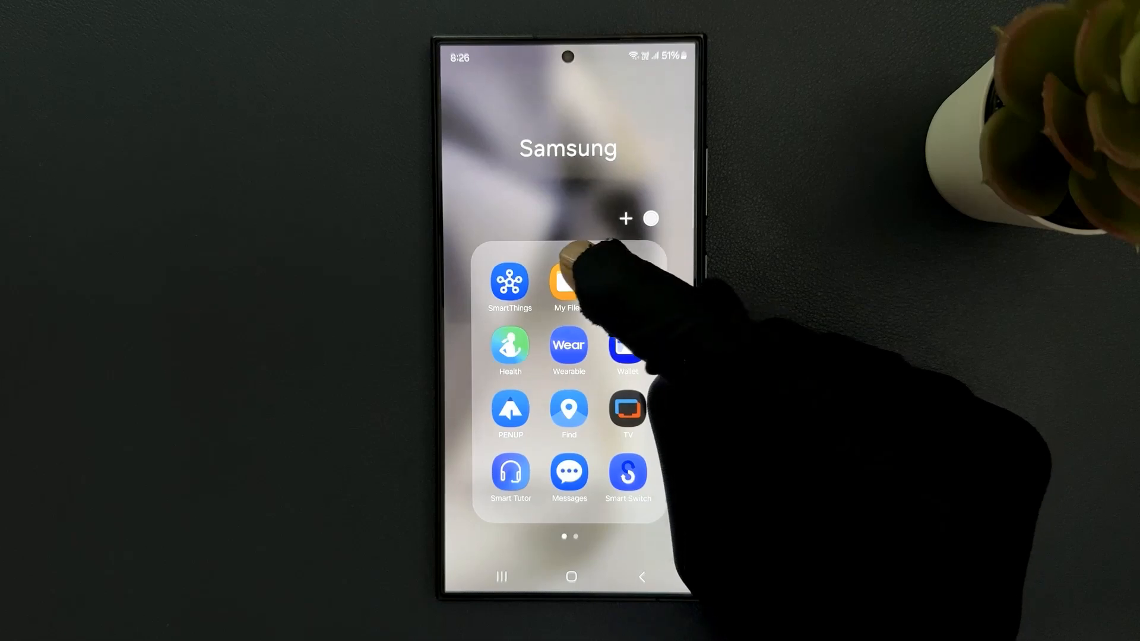
click(569, 280)
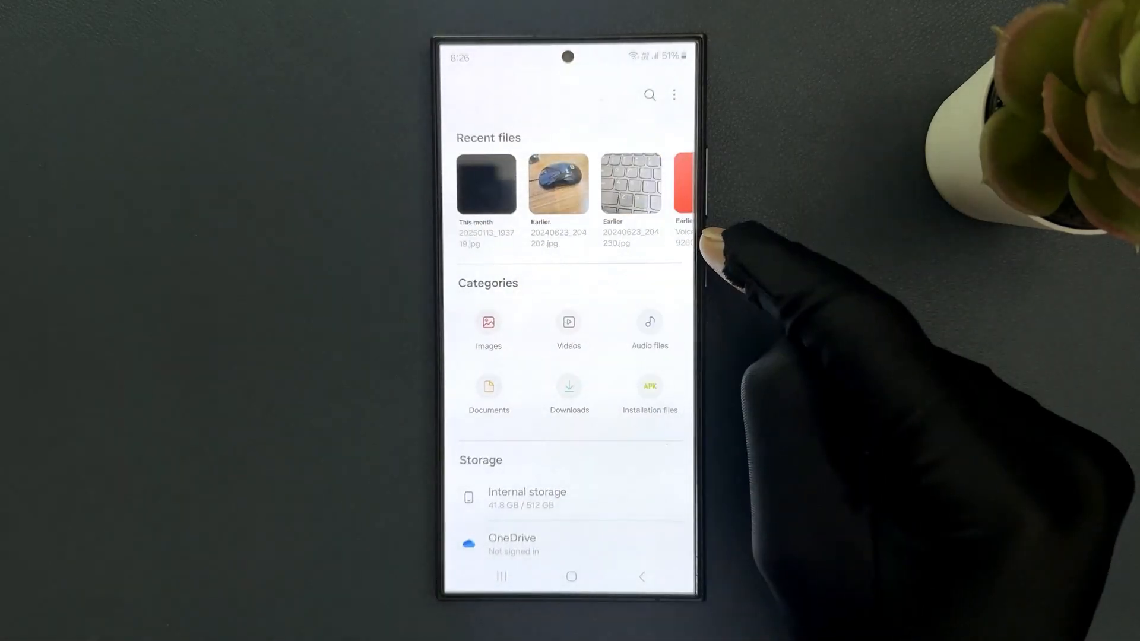
- Reach My Files settings through the three-dot more options menu
scroll(up, 3)
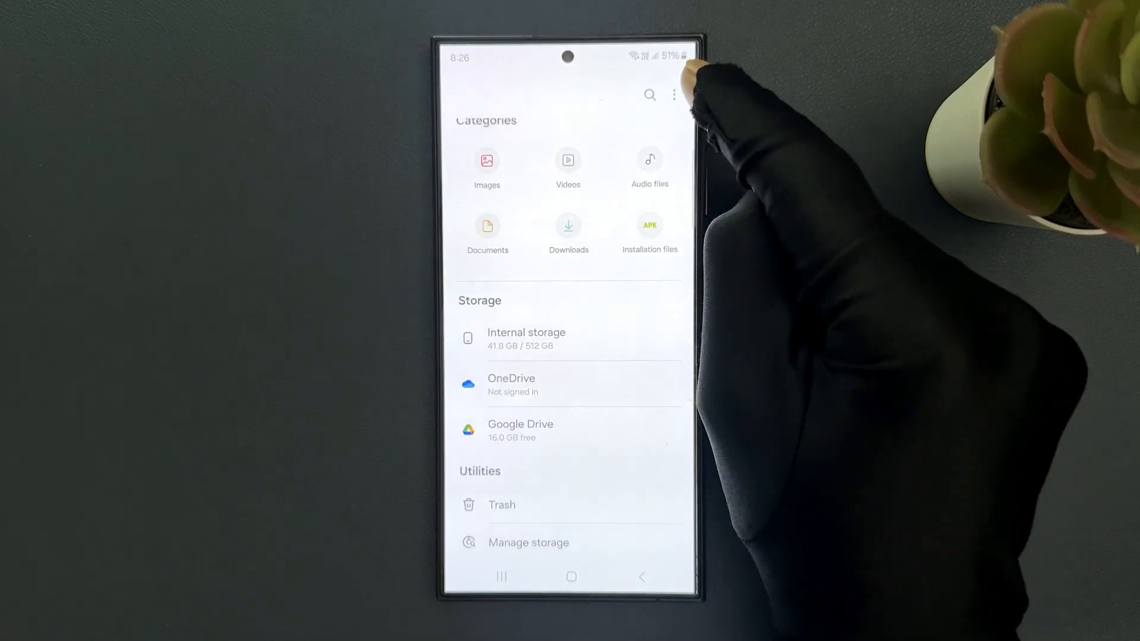
click(673, 95)
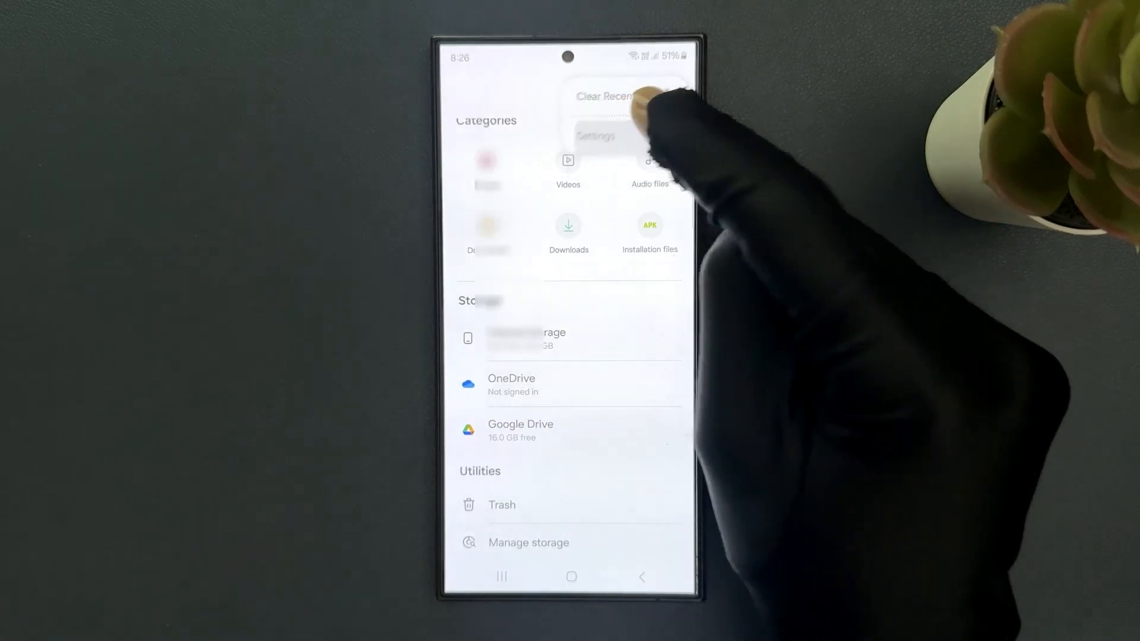
click(596, 136)
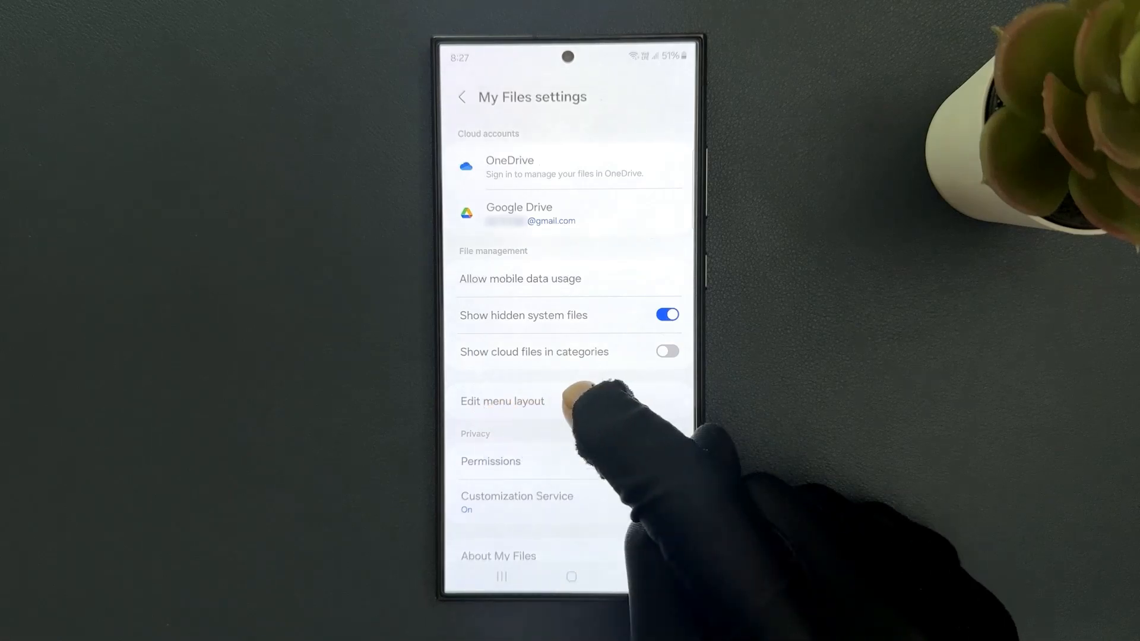
click(502, 400)
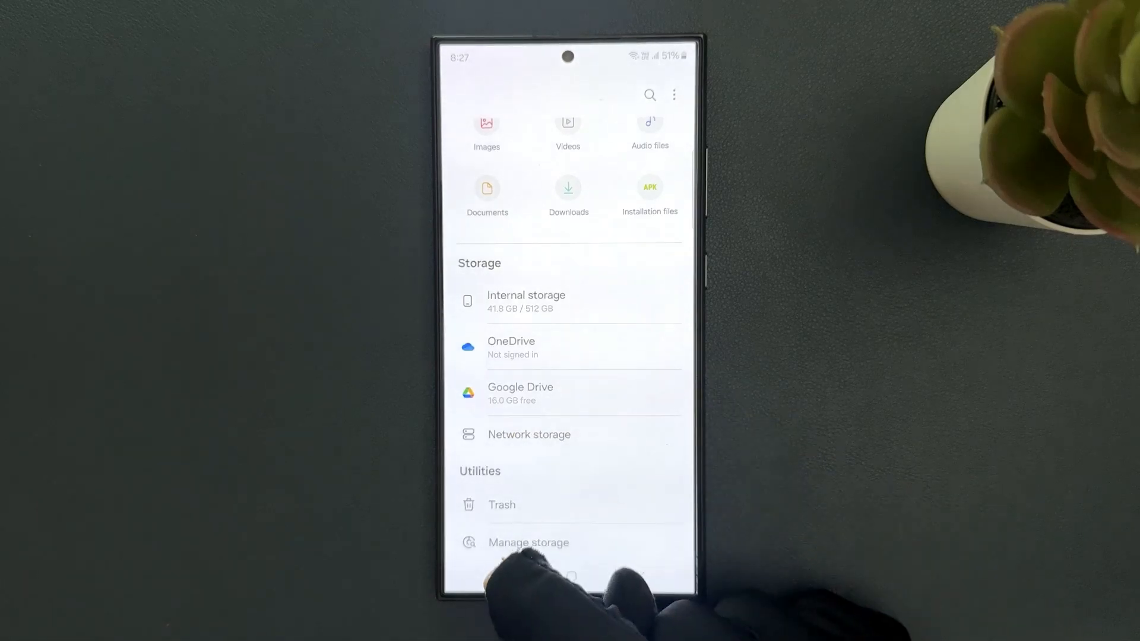
- Leave My Files for the home screen with Network storage still listed under Storage
click(570, 577)
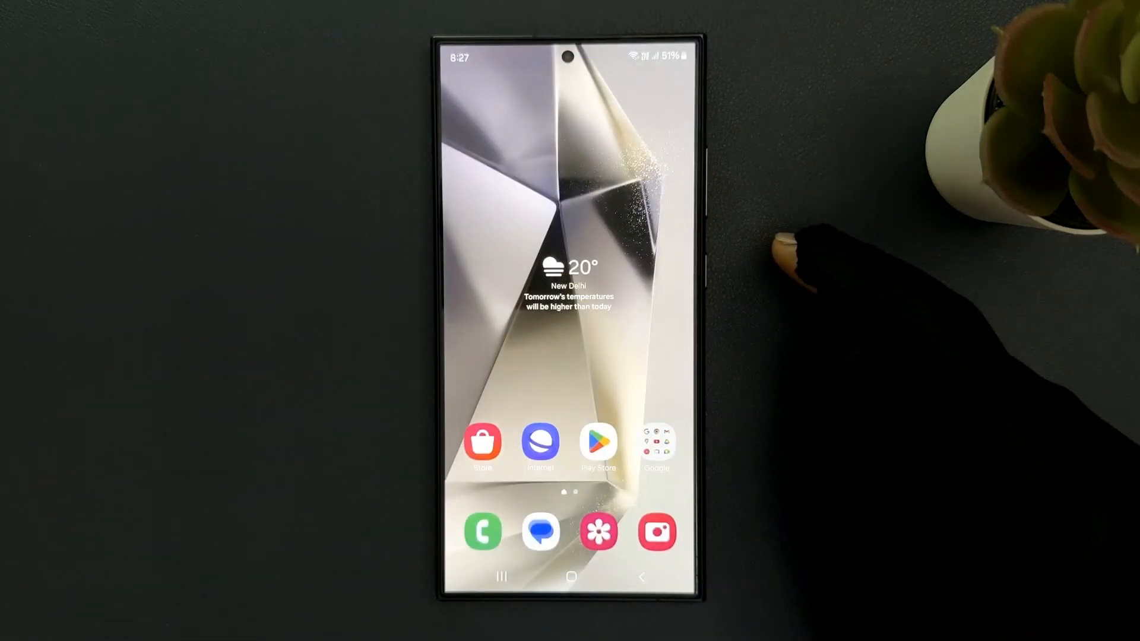